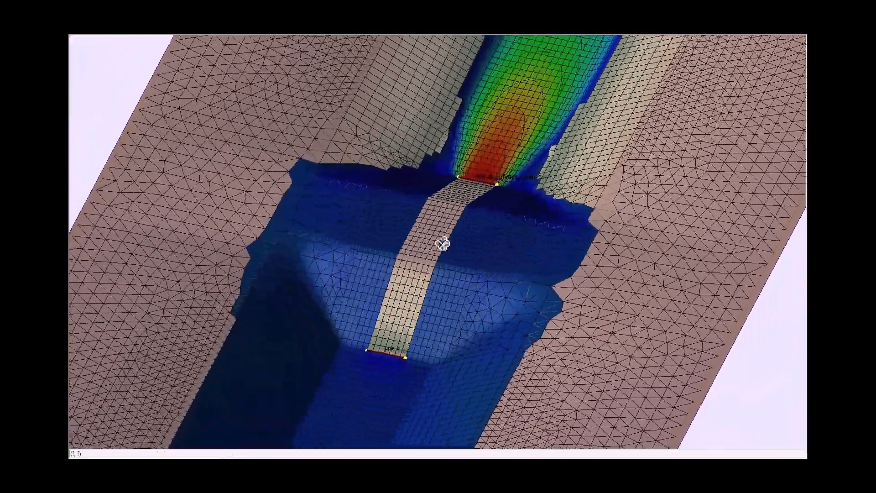
- Add an SRH-2D Boundary Conditions coverage and select the new arc upstream of the culvert
{"action": "left_click_drag", "start_coordinate": [441, 246], "coordinate": [463, 246]}
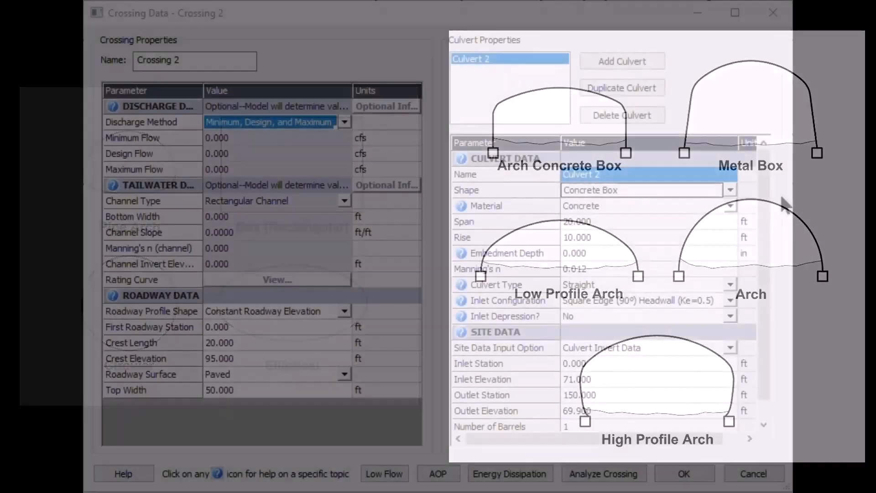
{"action": "left_click", "coordinate": [729, 189]}
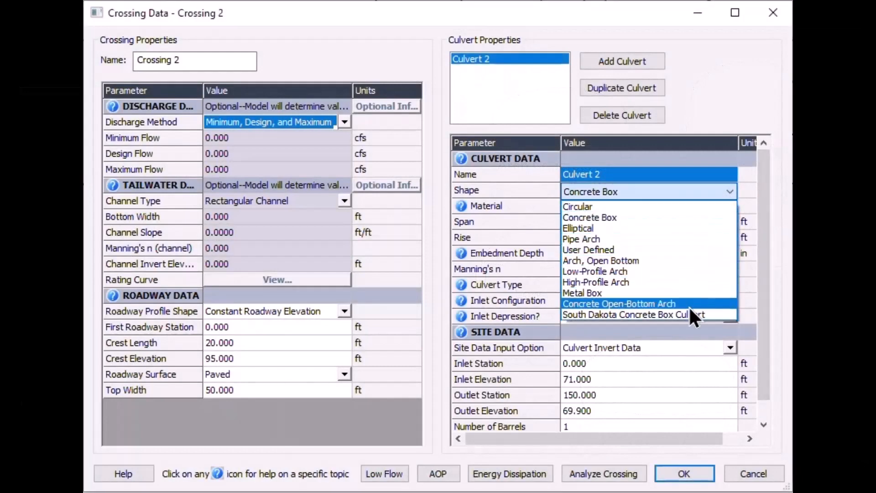
{"action": "mouse_move", "coordinate": [670, 206]}
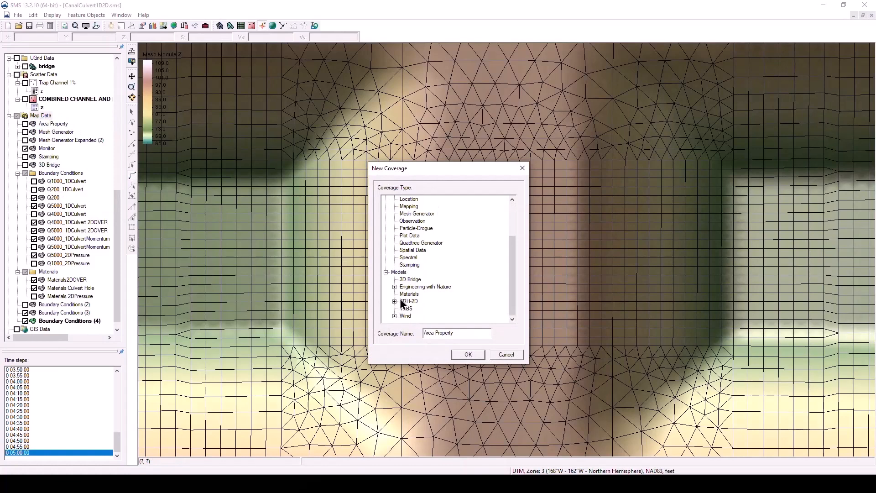
{"action": "left_click", "coordinate": [431, 316]}
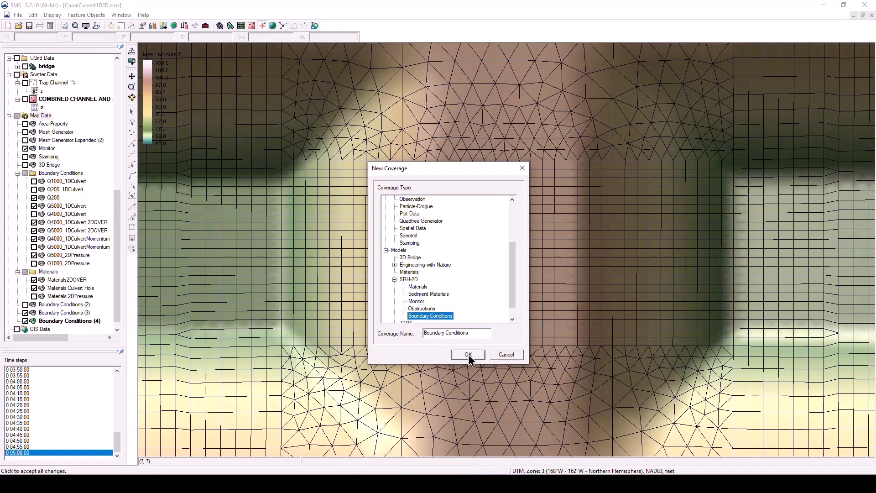
{"action": "left_click", "coordinate": [467, 354]}
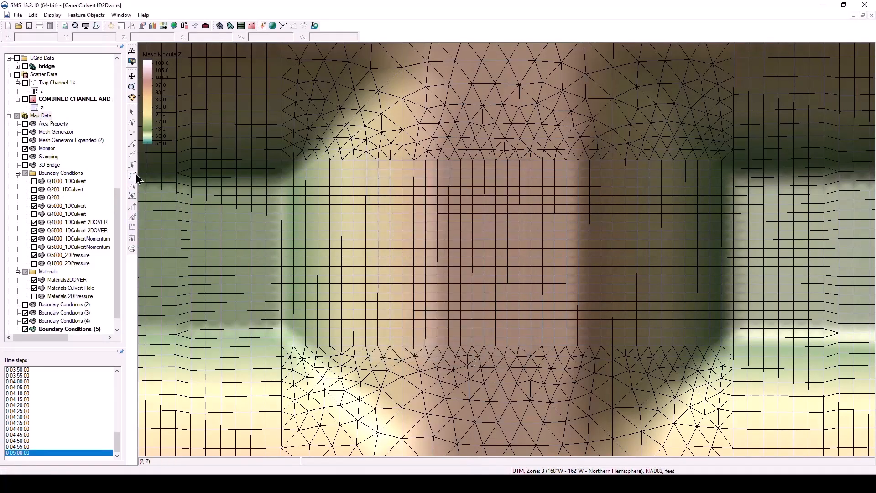
{"action": "mouse_move", "coordinate": [283, 235]}
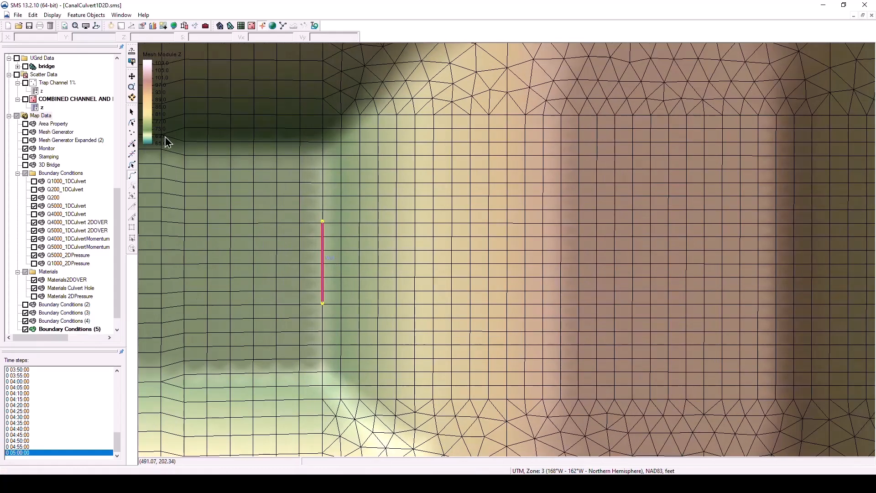
{"action": "scroll", "scroll_direction": "down", "scroll_amount": 3}
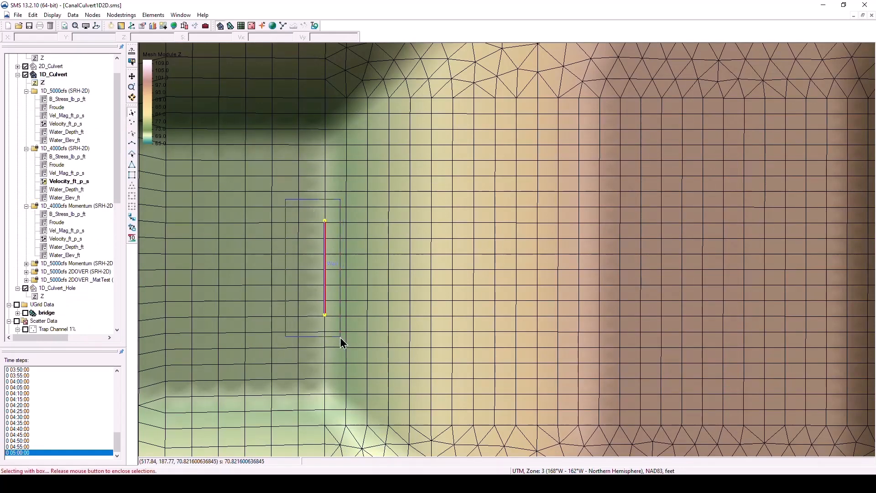
{"action": "left_click_drag", "start_coordinate": [286, 199], "coordinate": [341, 341]}
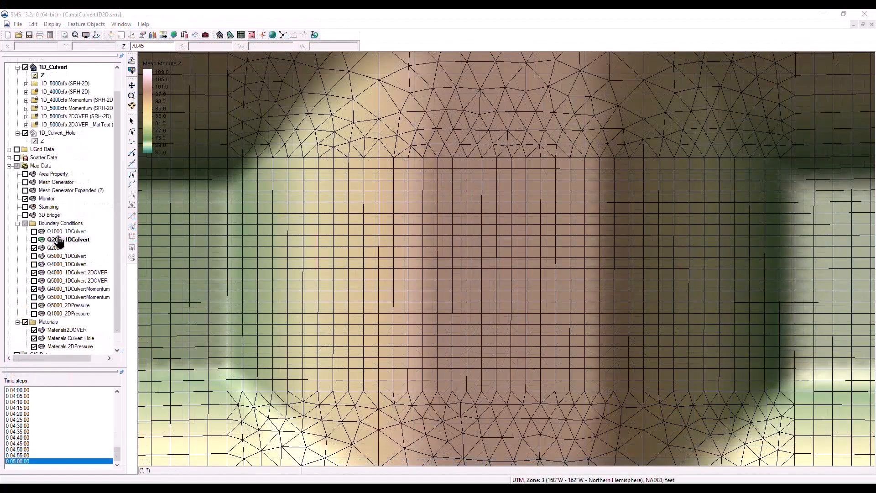
- Give the Q200_1DCulvert upstream and downstream arcs a Culvert HY-8 boundary type
{"action": "left_click", "coordinate": [35, 240]}
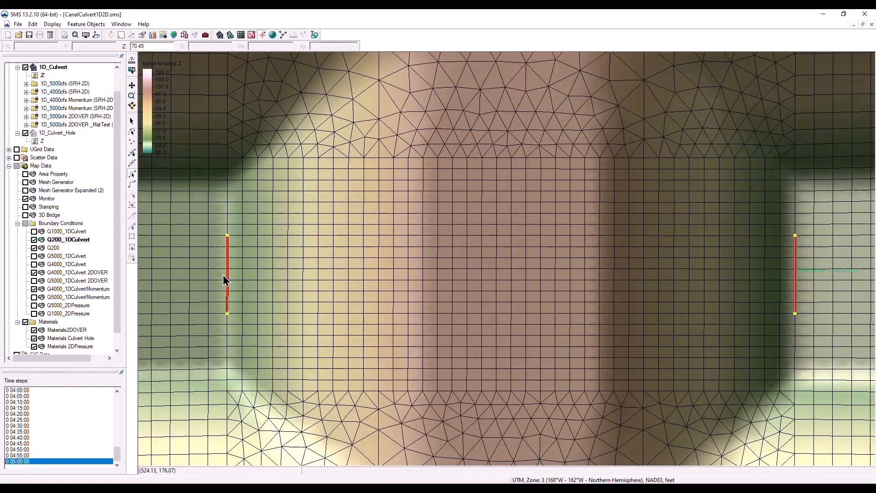
{"action": "left_click", "coordinate": [794, 271]}
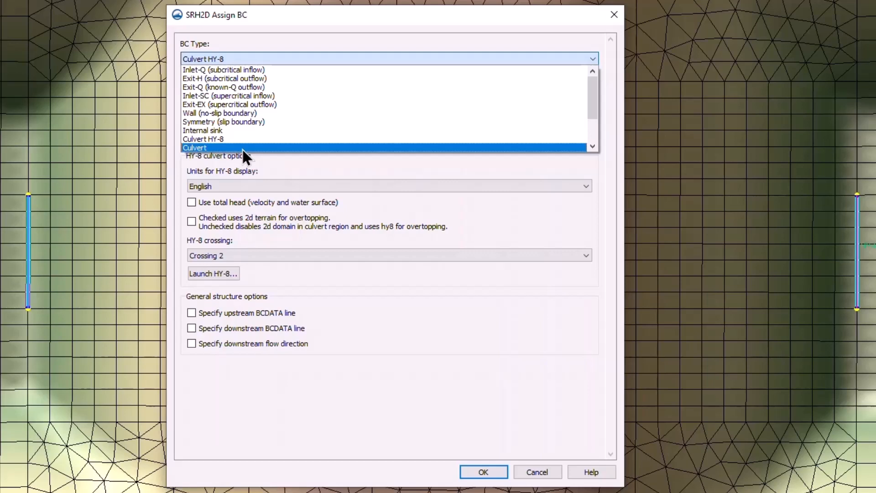
{"action": "mouse_move", "coordinate": [244, 139]}
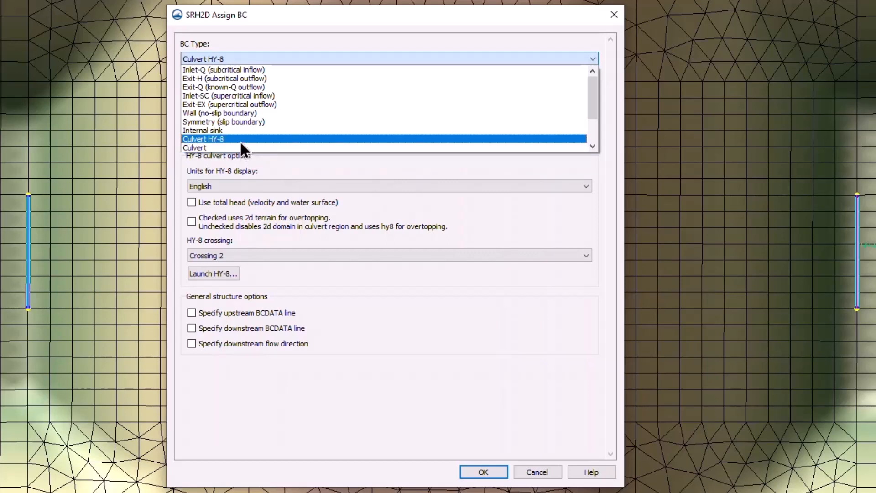
{"action": "left_click", "coordinate": [203, 139]}
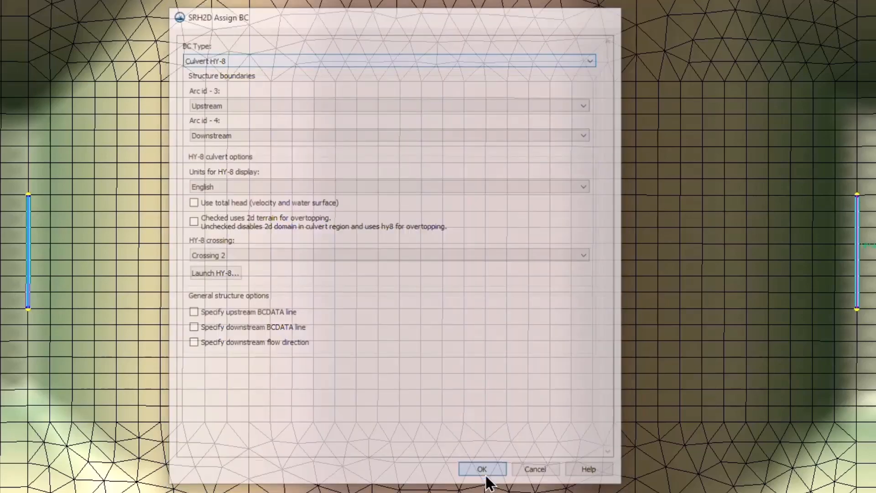
- Turn on total head (velocity and water surface) for the Culvert HY-8 boundary on arcs 3 and 4
{"action": "left_click", "coordinate": [482, 468]}
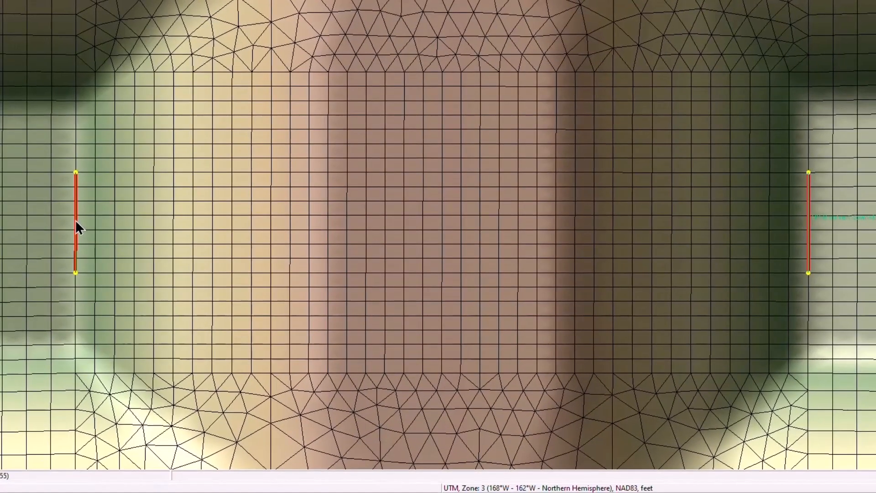
{"action": "left_click", "coordinate": [806, 223]}
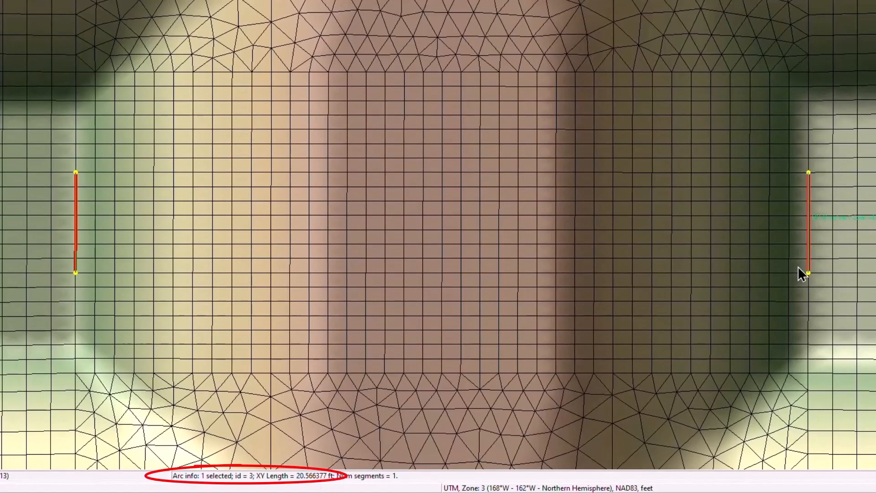
{"action": "left_click", "coordinate": [808, 223]}
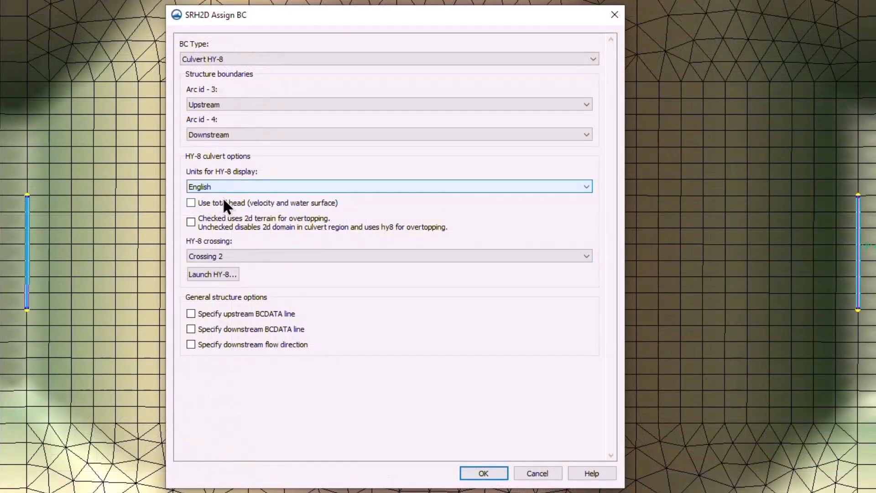
{"action": "mouse_move", "coordinate": [263, 223]}
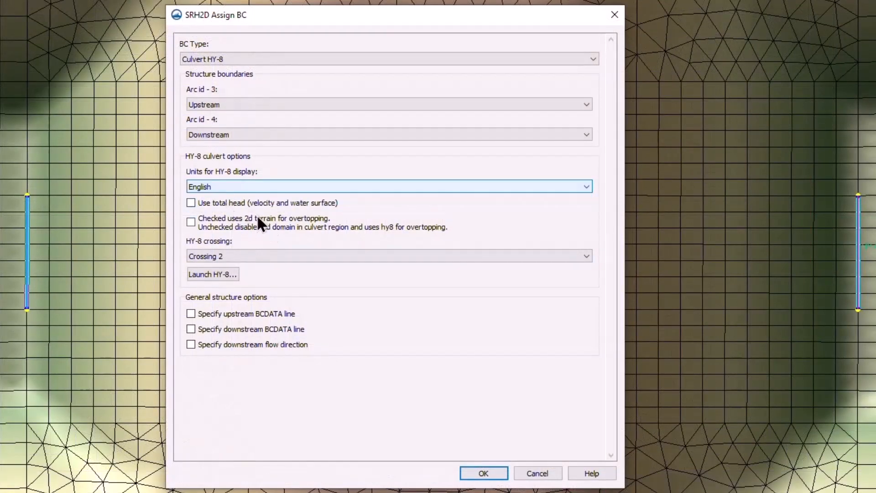
{"action": "mouse_move", "coordinate": [192, 212]}
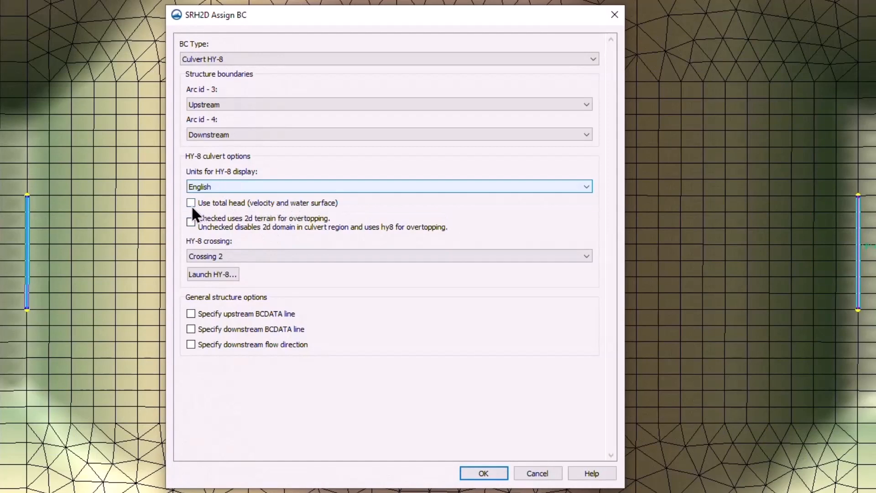
{"action": "left_click", "coordinate": [191, 202]}
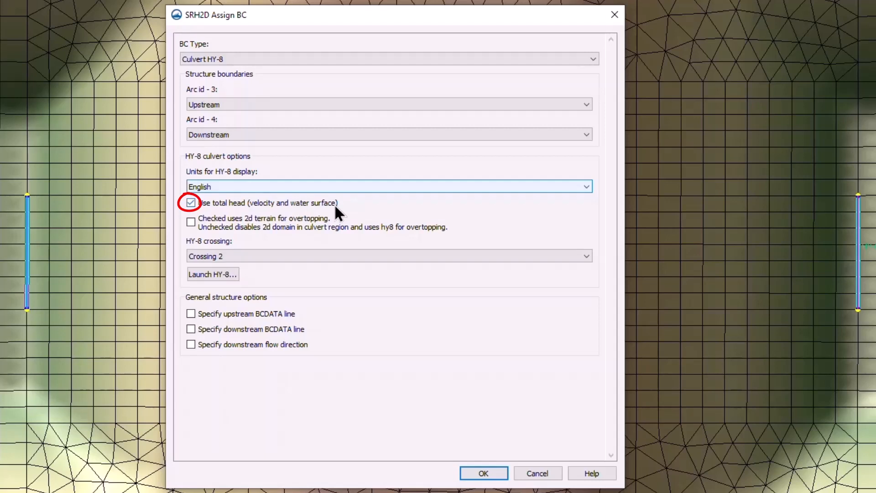
{"action": "mouse_move", "coordinate": [329, 215]}
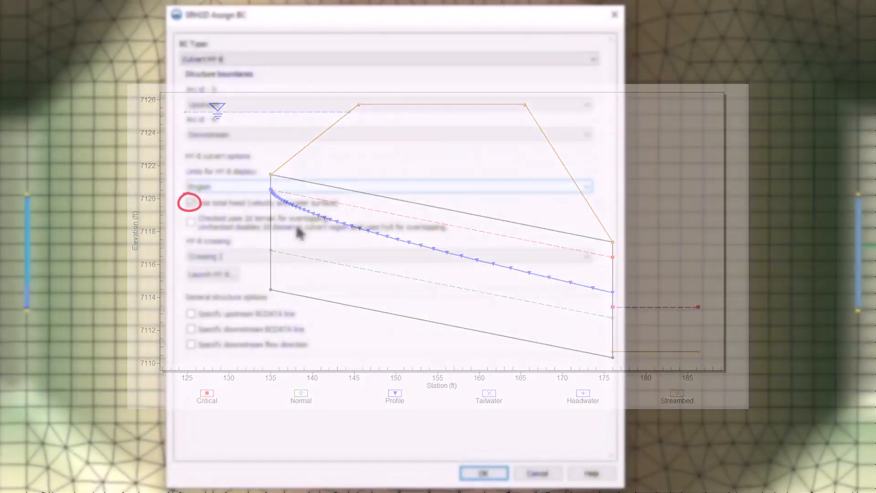
{"action": "left_click", "coordinate": [190, 202]}
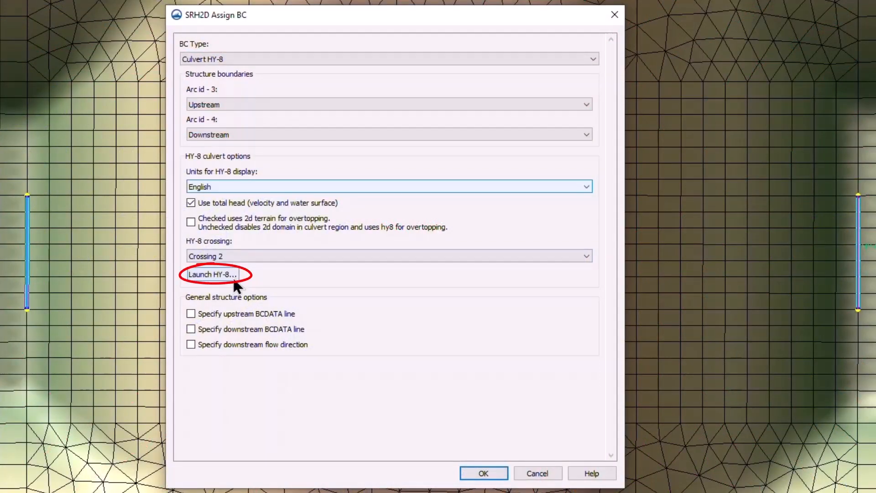
- Launch HY-8 from the boundary settings, select Crossing 1, and view the Help menu
{"action": "left_click", "coordinate": [214, 274]}
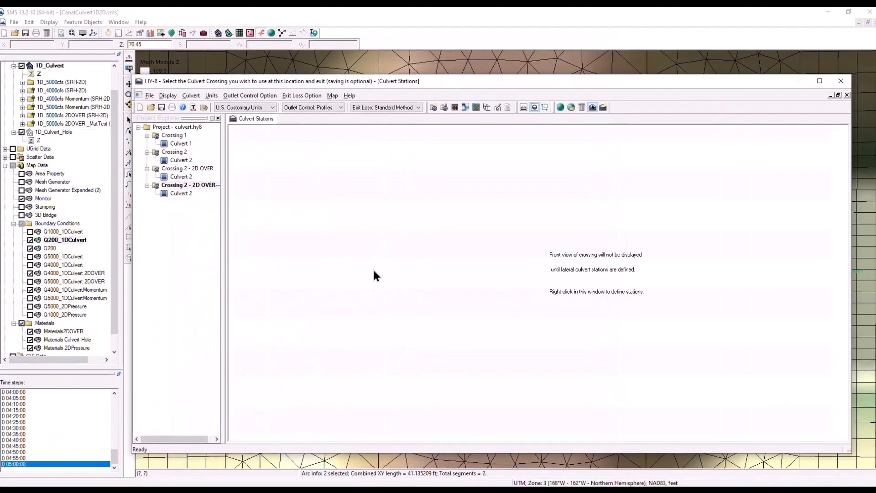
{"action": "left_click", "coordinate": [819, 81]}
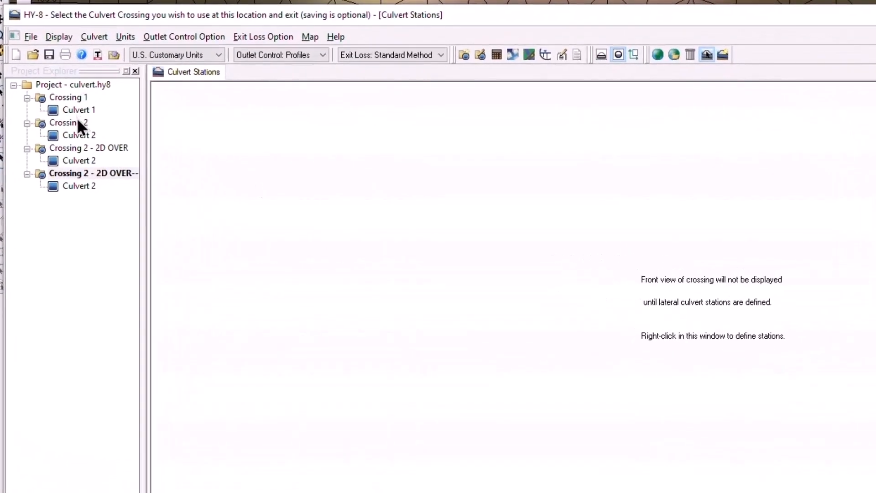
{"action": "left_click", "coordinate": [68, 97]}
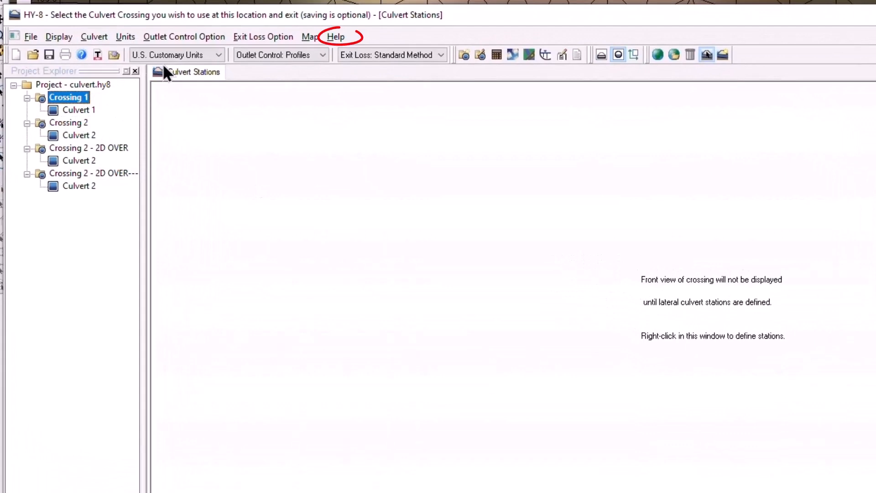
{"action": "left_click", "coordinate": [336, 37]}
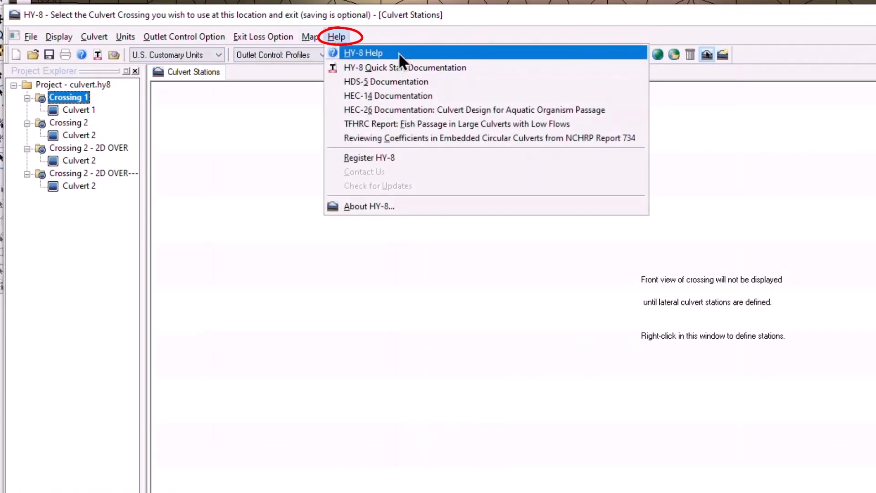
{"action": "mouse_move", "coordinate": [413, 63]}
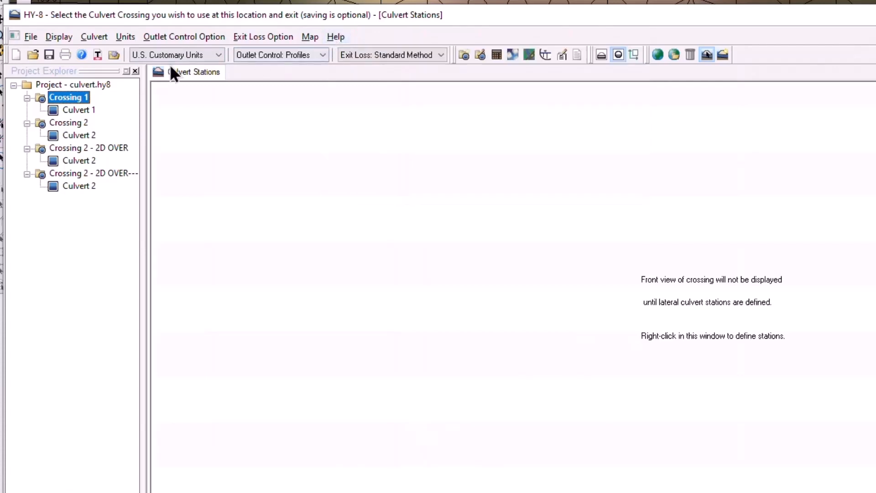
- Review and confirm the crossing data for Crossing 1, a 20 ft by 10 ft concrete box
{"action": "right_click", "coordinate": [69, 97]}
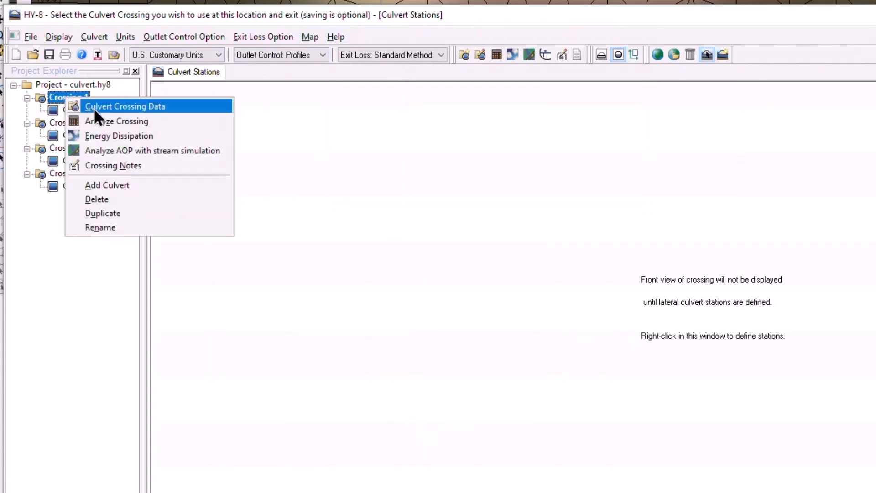
{"action": "mouse_move", "coordinate": [140, 112]}
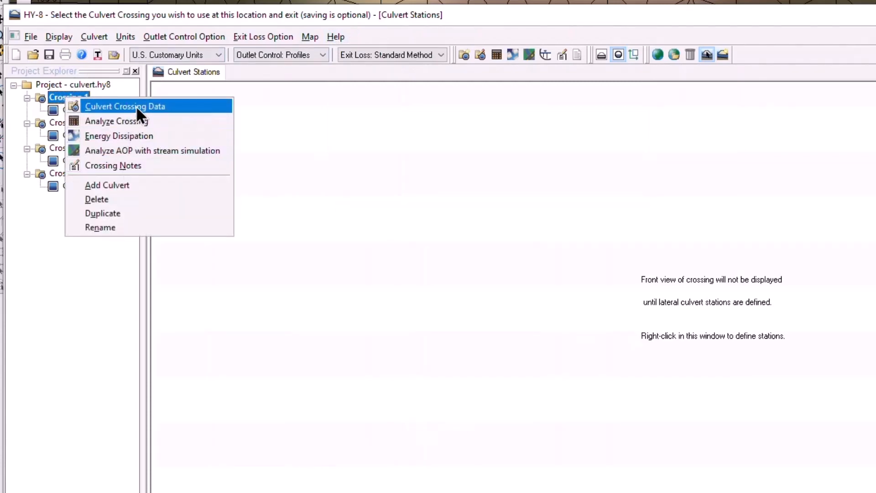
{"action": "left_click", "coordinate": [124, 106]}
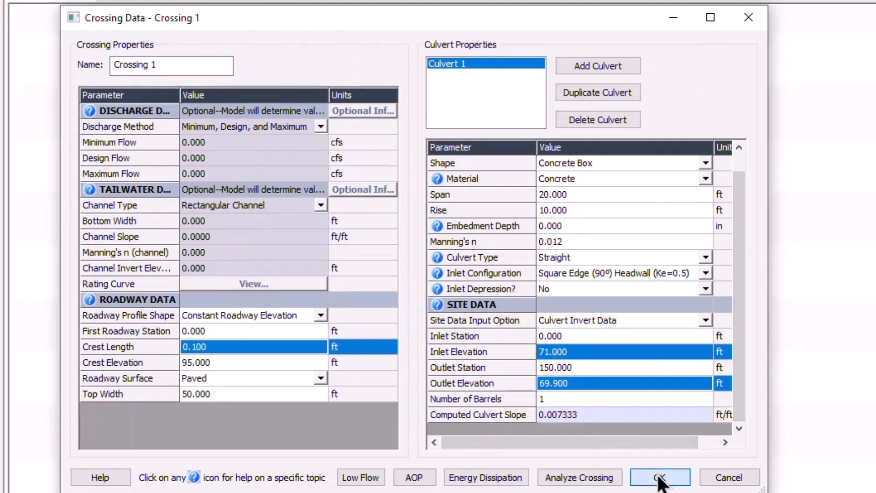
{"action": "left_click", "coordinate": [659, 477]}
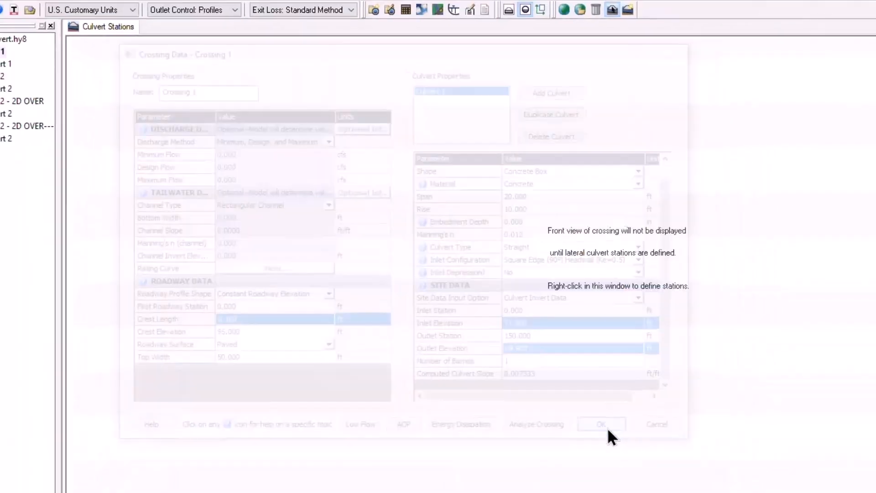
- Set the culvert boundary's HY-8 crossing to Crossing 1 and confirm it
{"action": "left_click", "coordinate": [601, 424]}
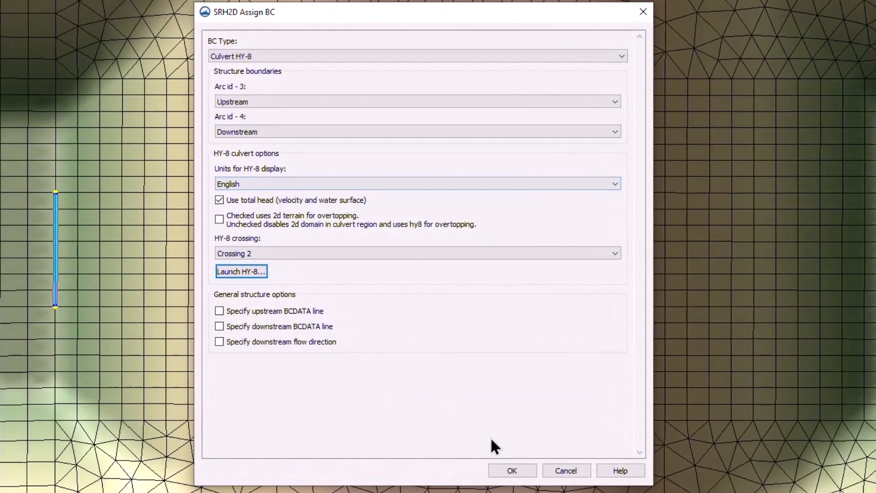
{"action": "mouse_move", "coordinate": [459, 368]}
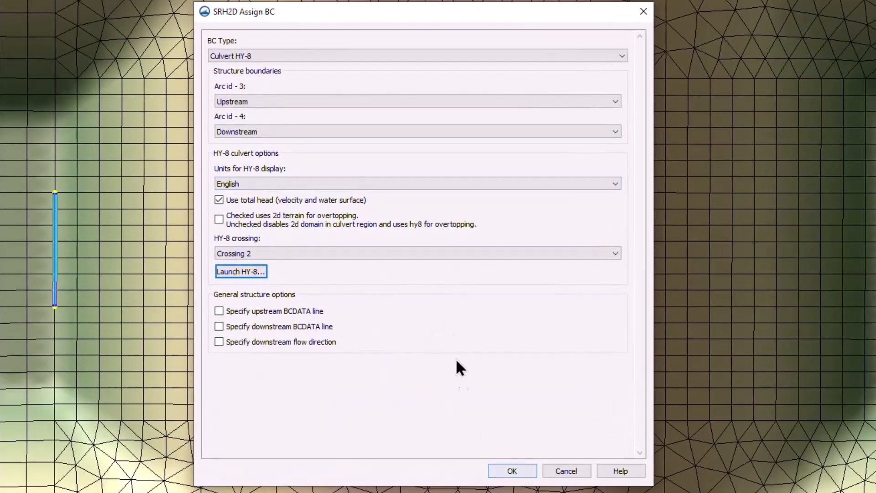
{"action": "left_click", "coordinate": [416, 253]}
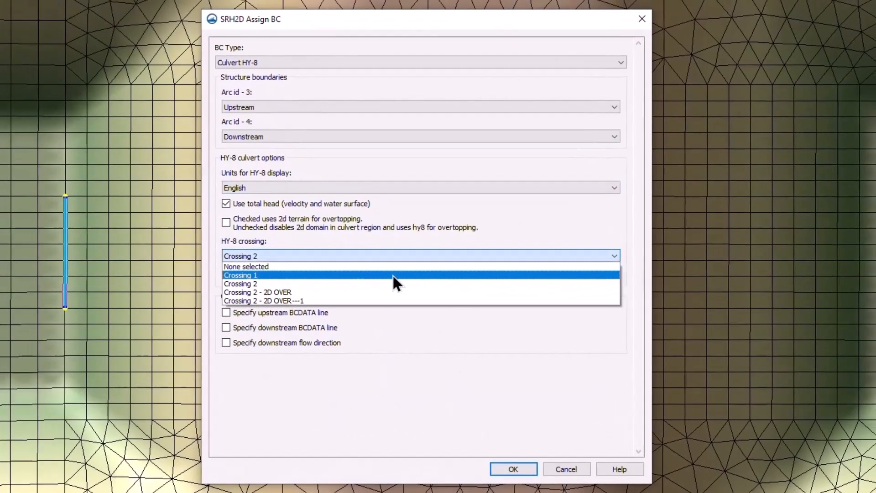
{"action": "left_click", "coordinate": [240, 274]}
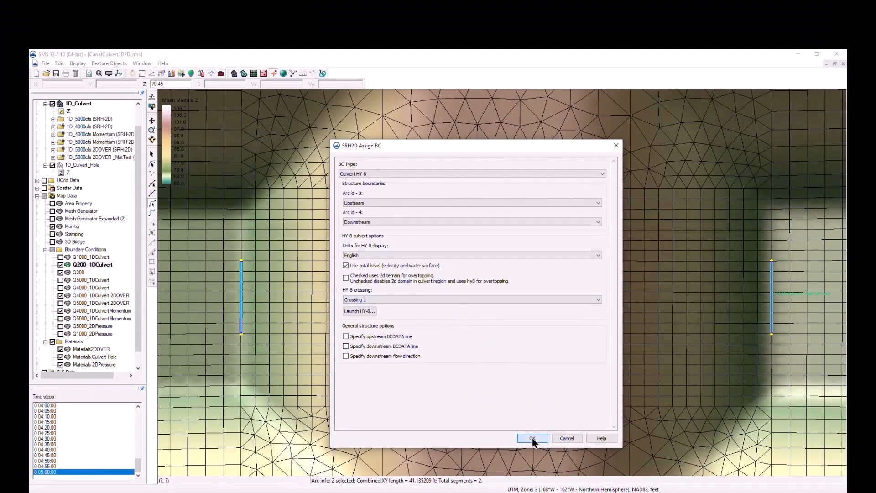
{"action": "left_click", "coordinate": [531, 437]}
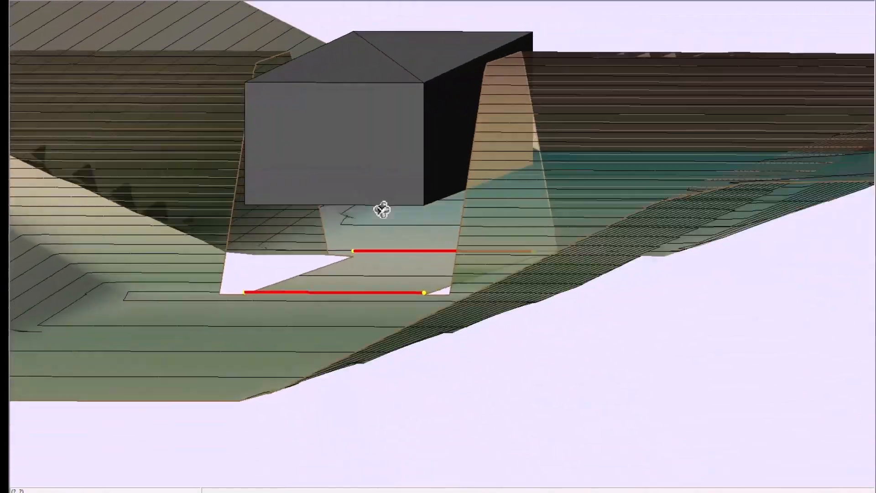
{"action": "left_click_drag", "start_coordinate": [383, 210], "coordinate": [418, 202]}
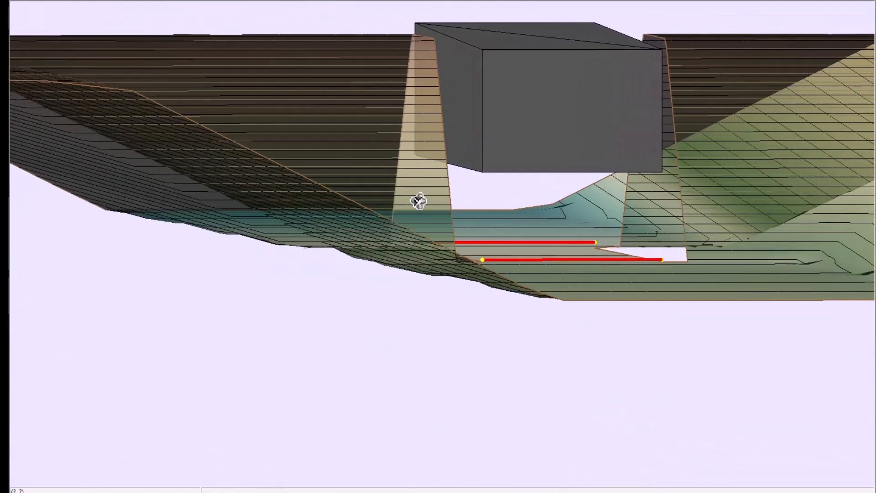
{"action": "left_click_drag", "start_coordinate": [418, 201], "coordinate": [418, 239]}
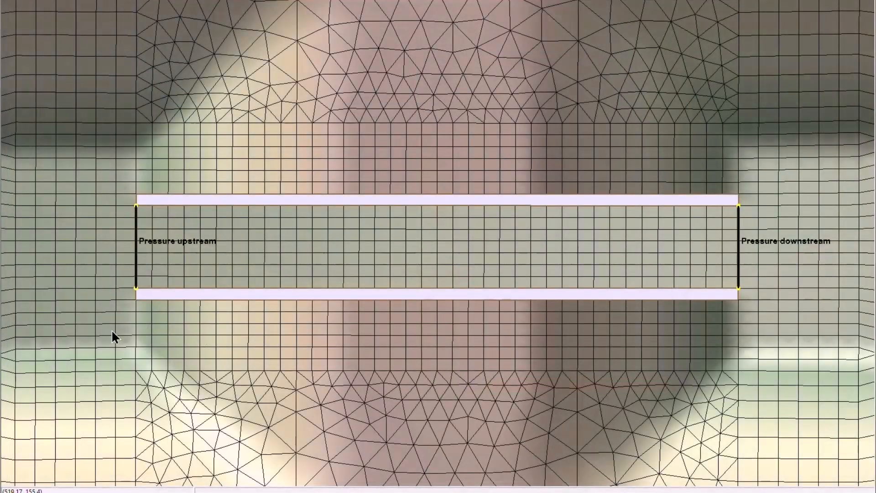
{"action": "mouse_move", "coordinate": [52, 323]}
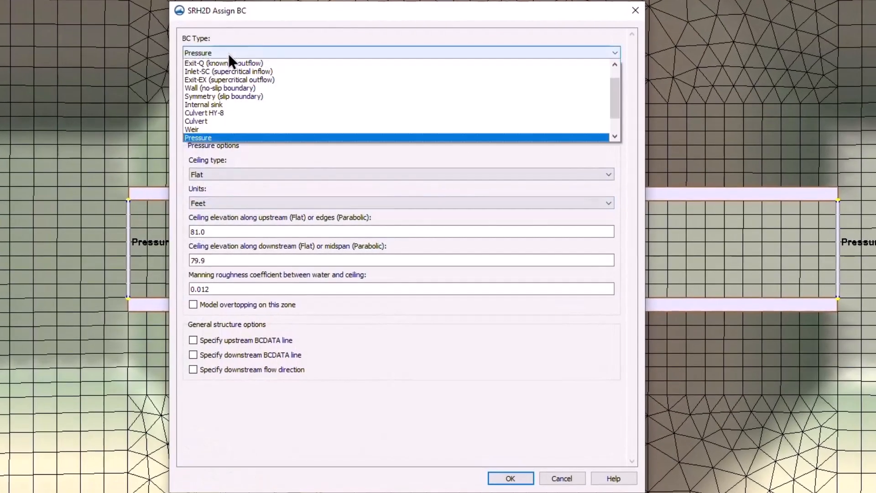
- Make arc 3 upstream and arc 4 downstream of a Pressure boundary with a Flat ceiling
{"action": "left_click", "coordinate": [197, 137]}
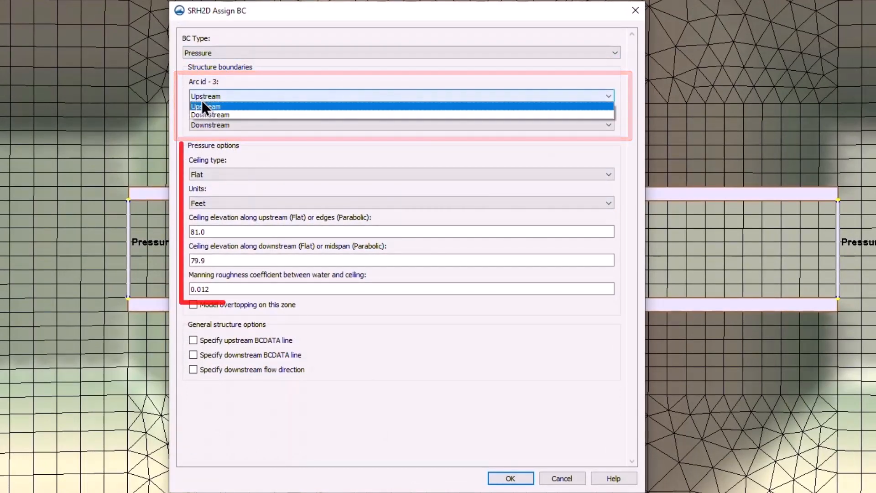
{"action": "left_click", "coordinate": [205, 106]}
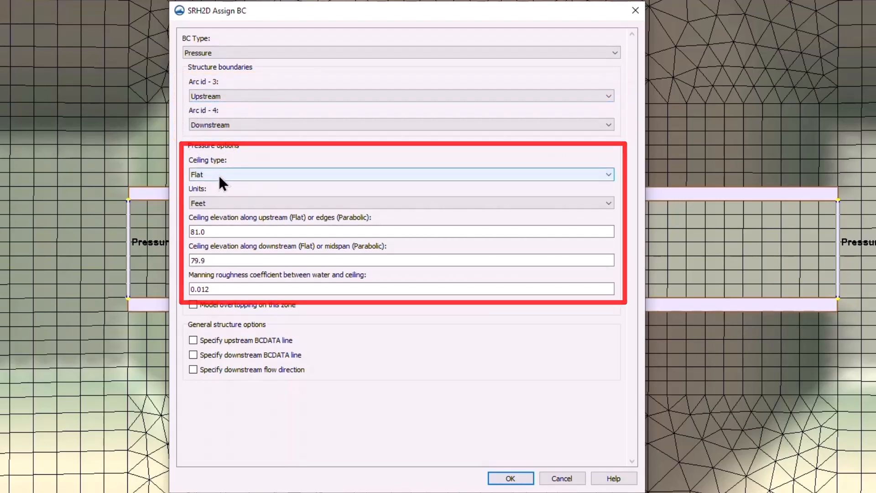
{"action": "left_click", "coordinate": [401, 173]}
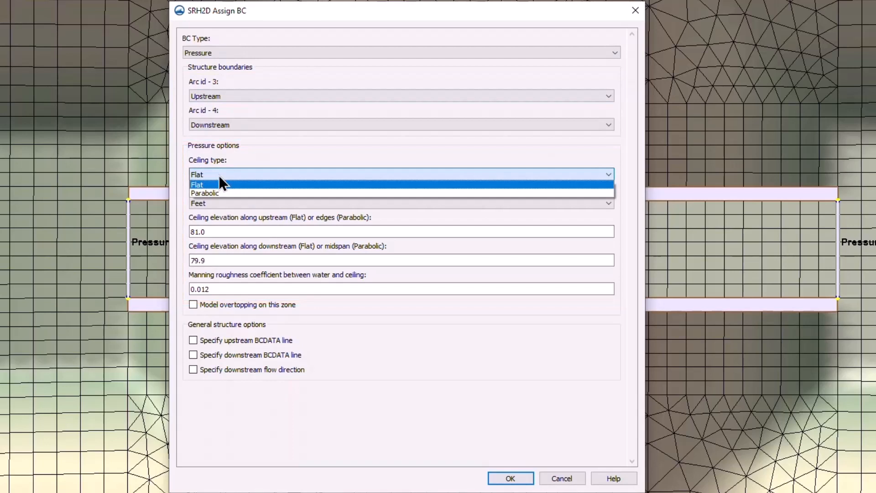
{"action": "mouse_move", "coordinate": [233, 193]}
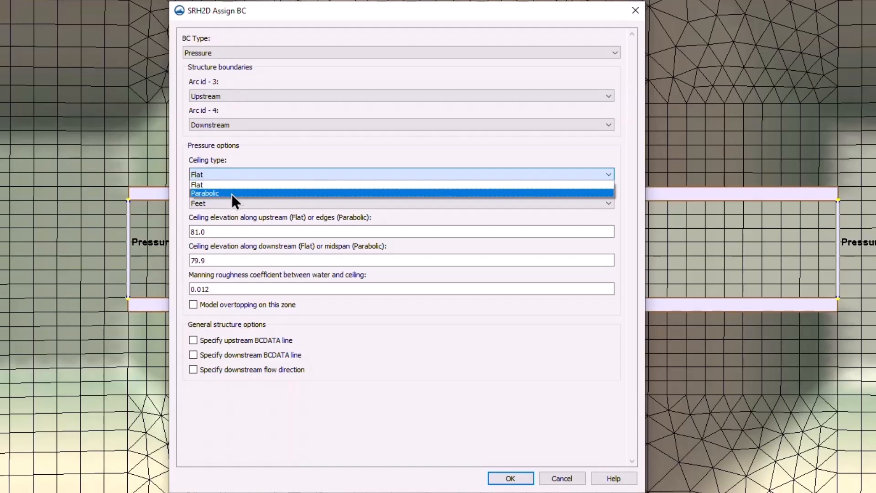
{"action": "left_click", "coordinate": [197, 184]}
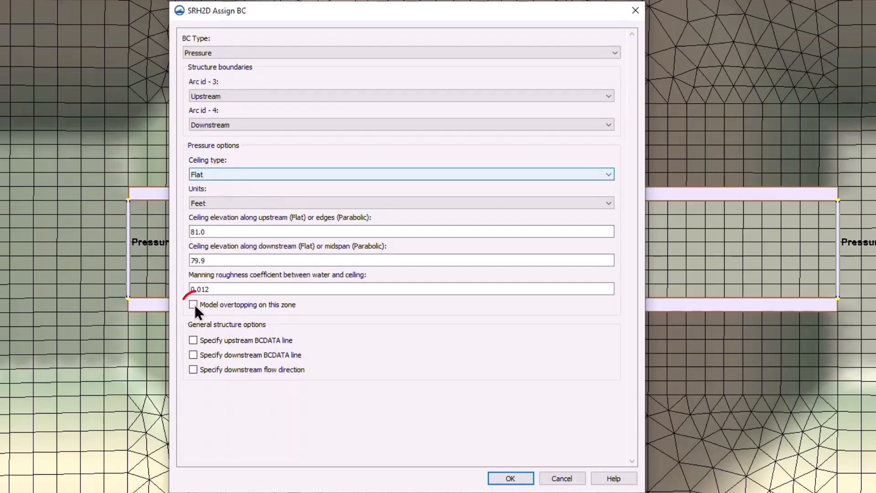
- Enable overtopping with crest 95.0, weir length 20.0 and Paved surface, then confirm
{"action": "left_click", "coordinate": [193, 305]}
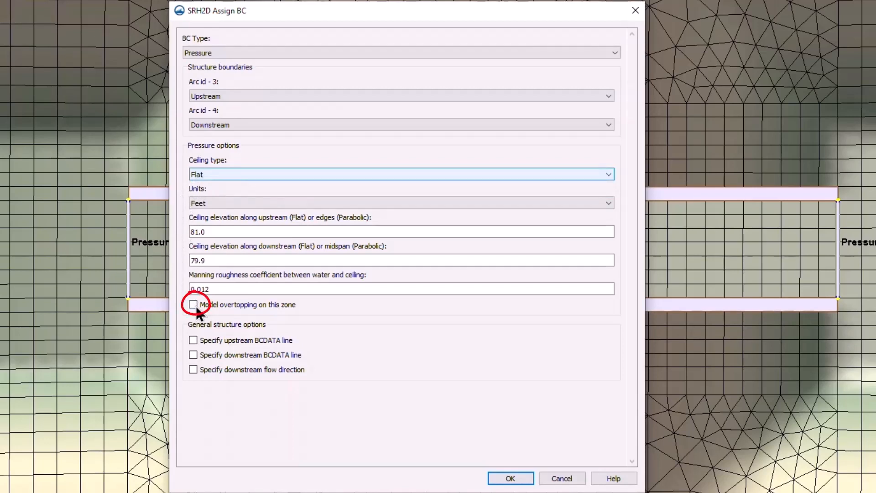
{"action": "left_click", "coordinate": [192, 304]}
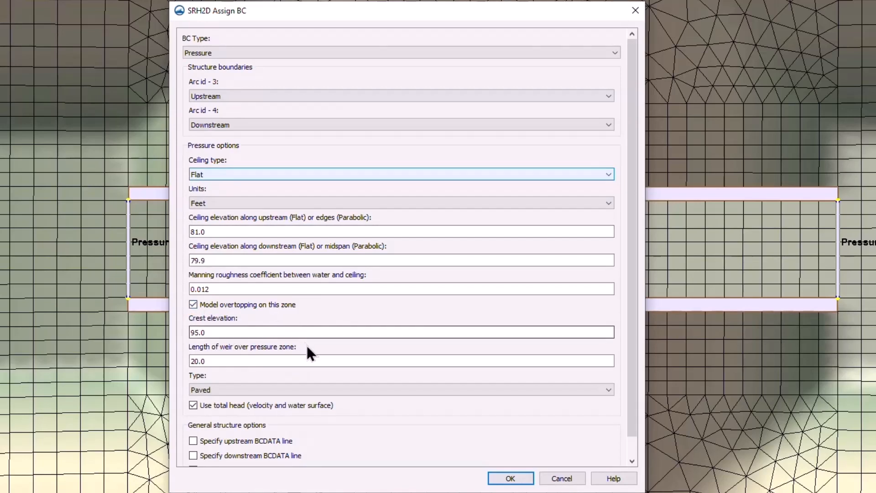
{"action": "left_click", "coordinate": [400, 389]}
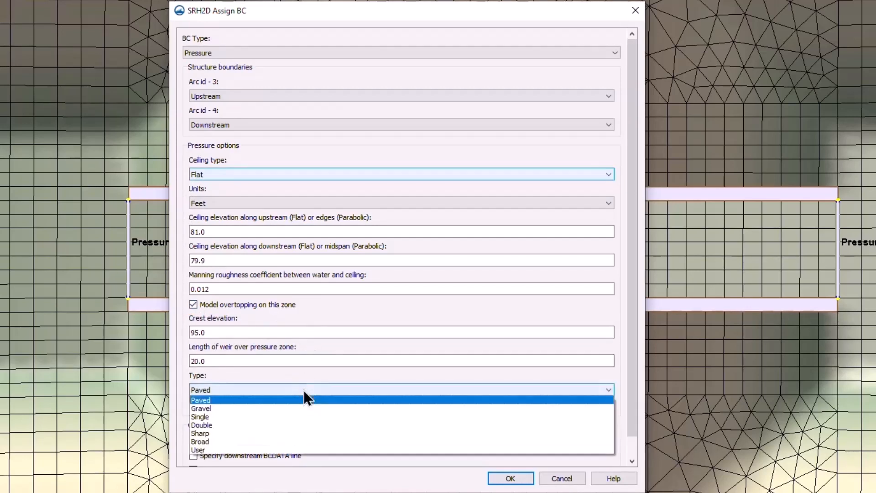
{"action": "mouse_move", "coordinate": [302, 408]}
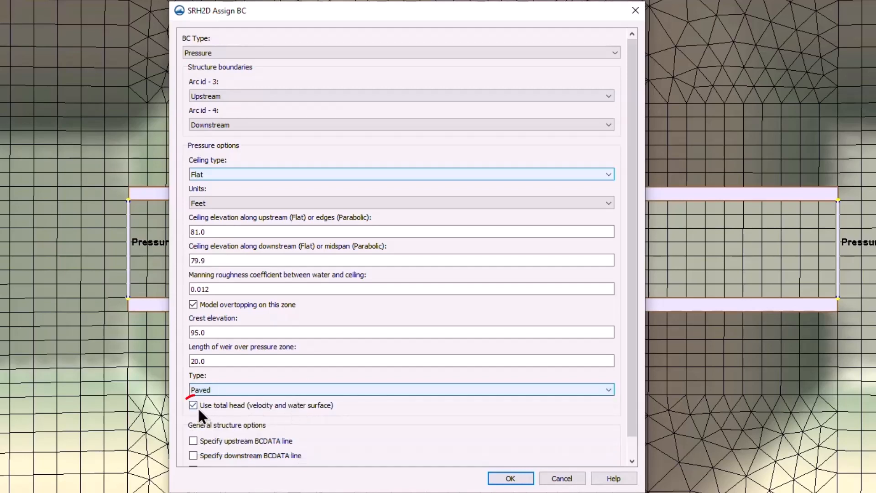
{"action": "left_click", "coordinate": [193, 405]}
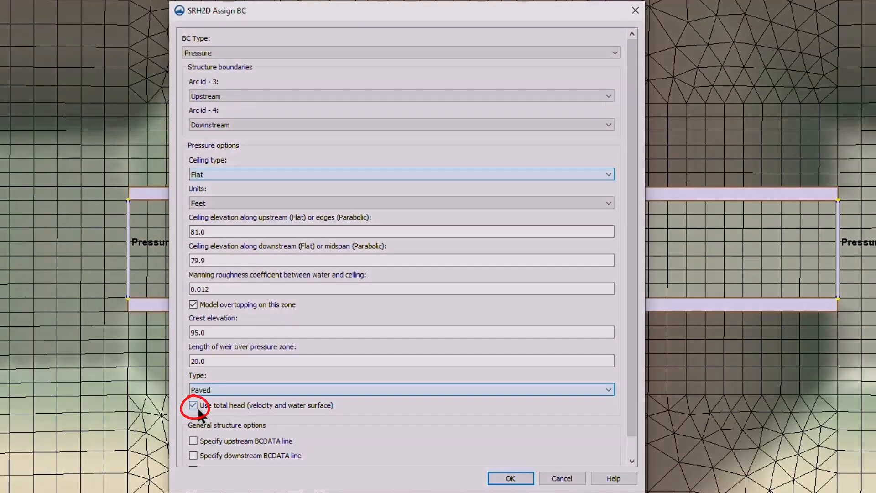
{"action": "left_click", "coordinate": [509, 478]}
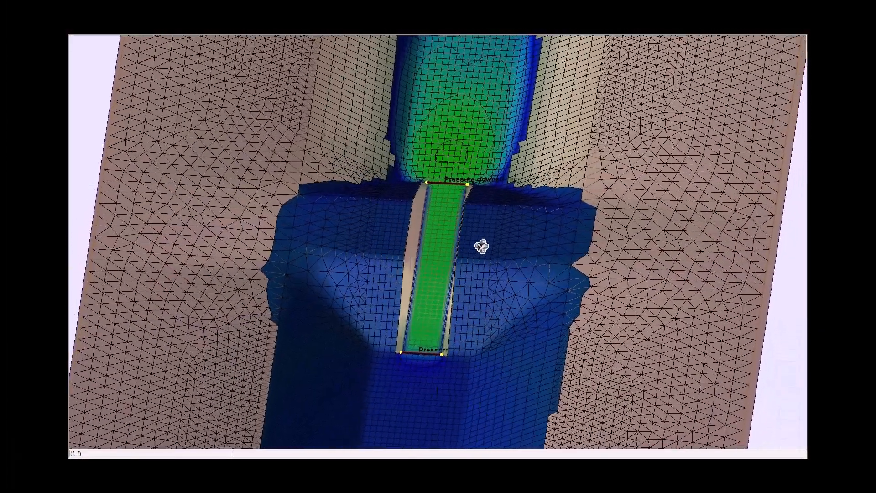
- Orbit the 3D results view around the flooded pressure zone
{"action": "left_click_drag", "start_coordinate": [478, 246], "coordinate": [592, 223]}
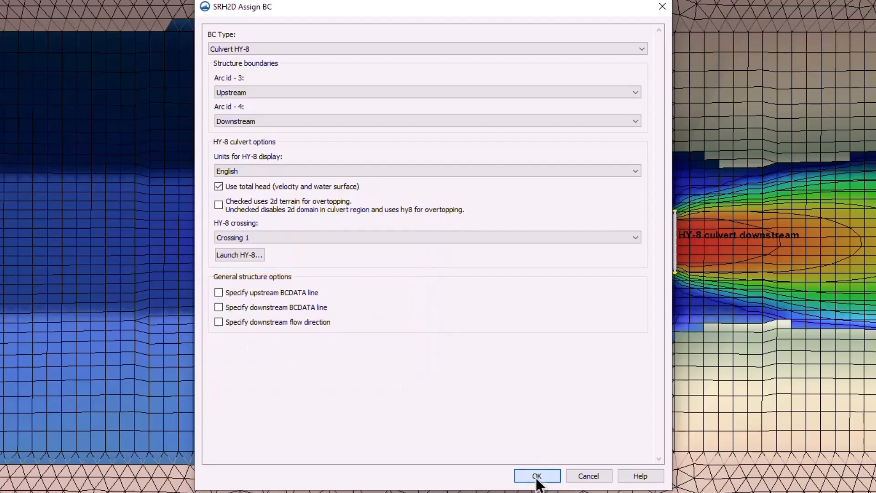
- Close the culvert boundary settings with HY-8 Crossing 1 selected
{"action": "left_click", "coordinate": [536, 475]}
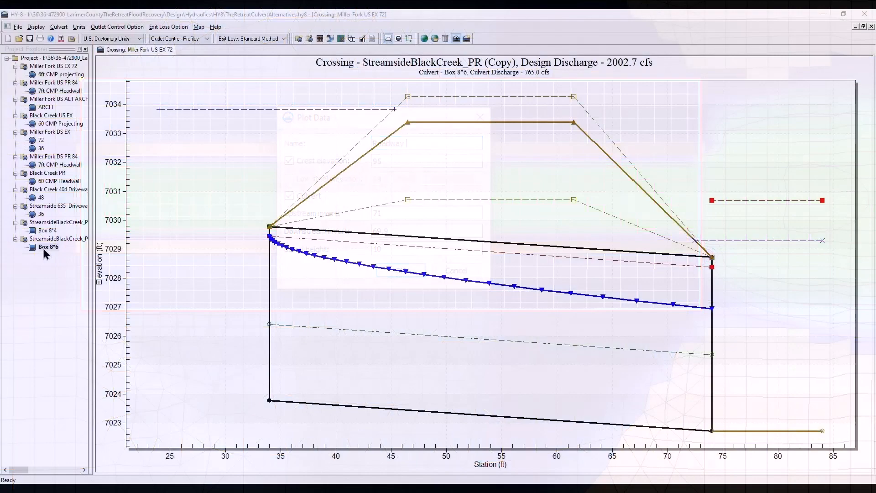
- Analyze the Box 8*6 crossing, view its culvert summary table and performance curve, then close
{"action": "right_click", "coordinate": [49, 246]}
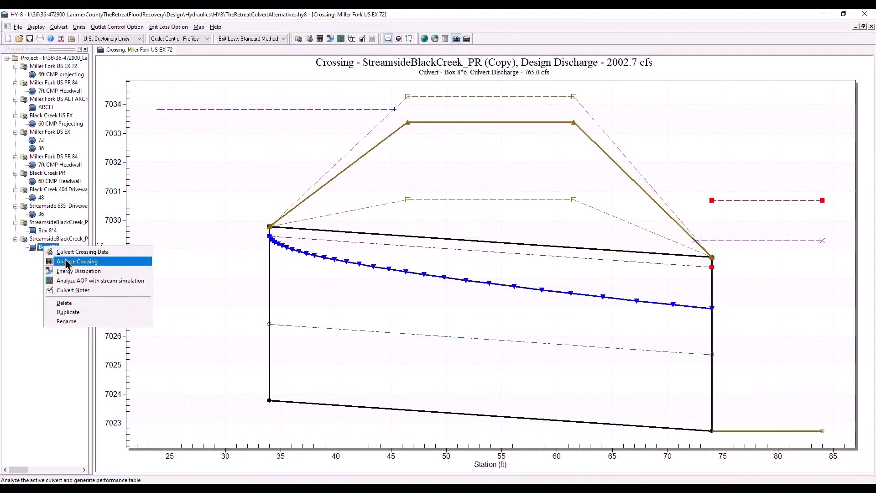
{"action": "left_click", "coordinate": [77, 261]}
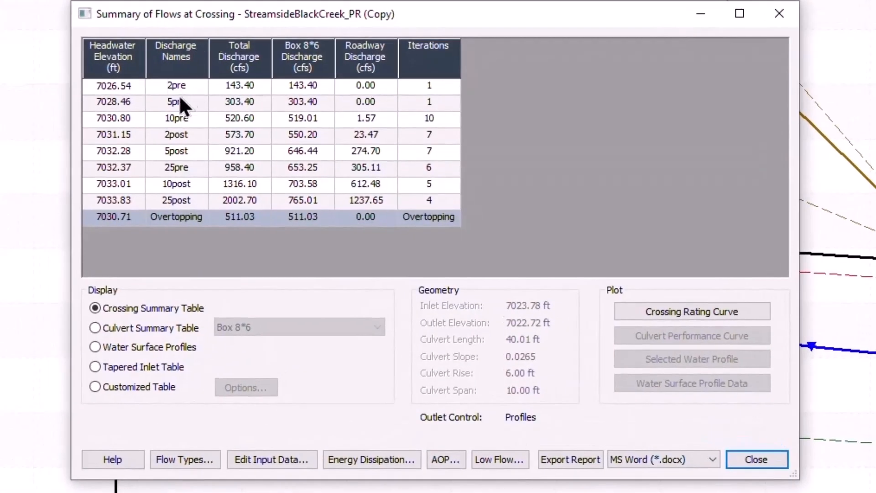
{"action": "mouse_move", "coordinate": [95, 327]}
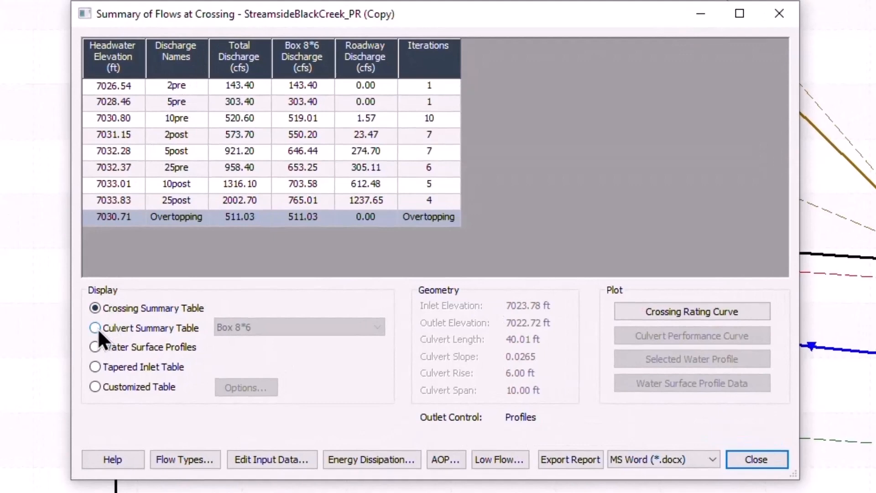
{"action": "left_click", "coordinate": [95, 327]}
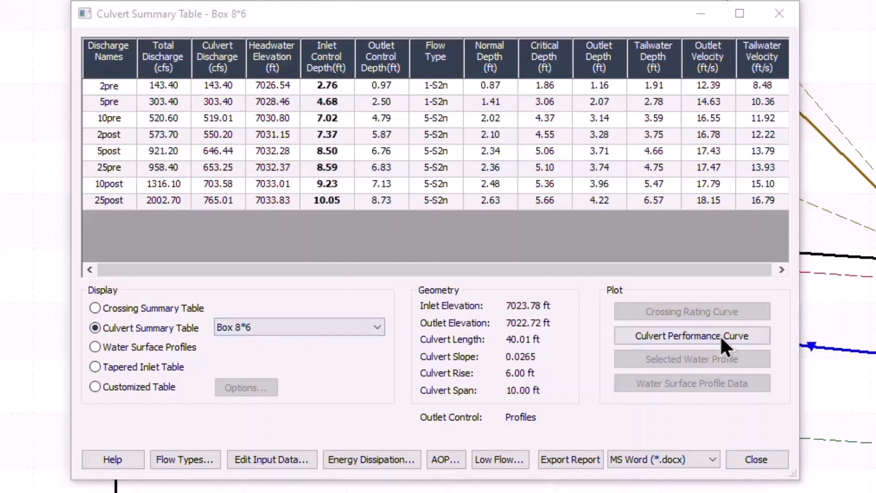
{"action": "left_click", "coordinate": [691, 336]}
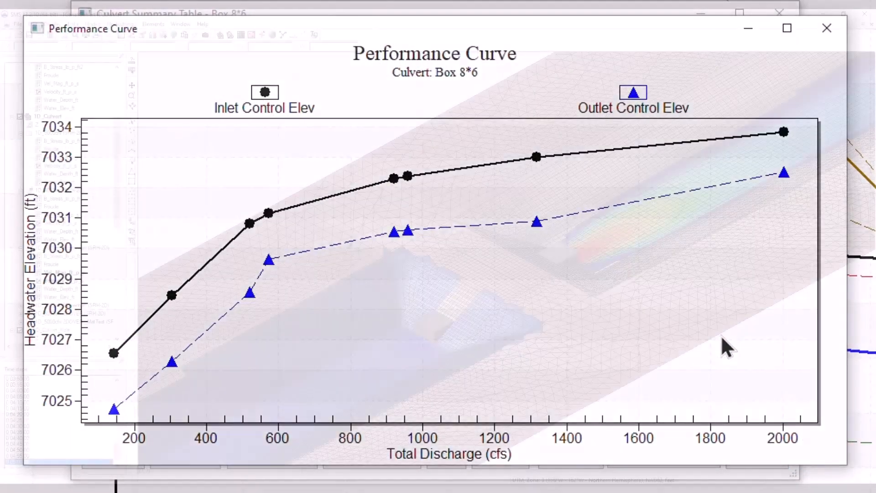
{"action": "left_click", "coordinate": [827, 28]}
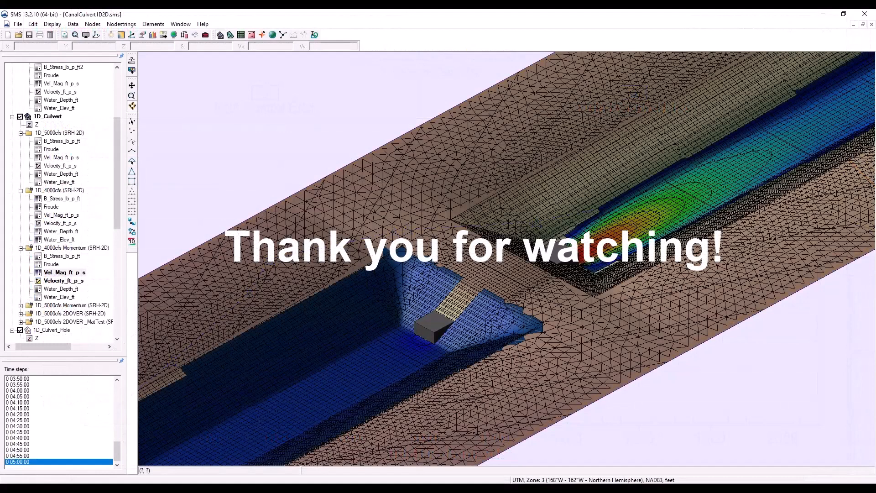